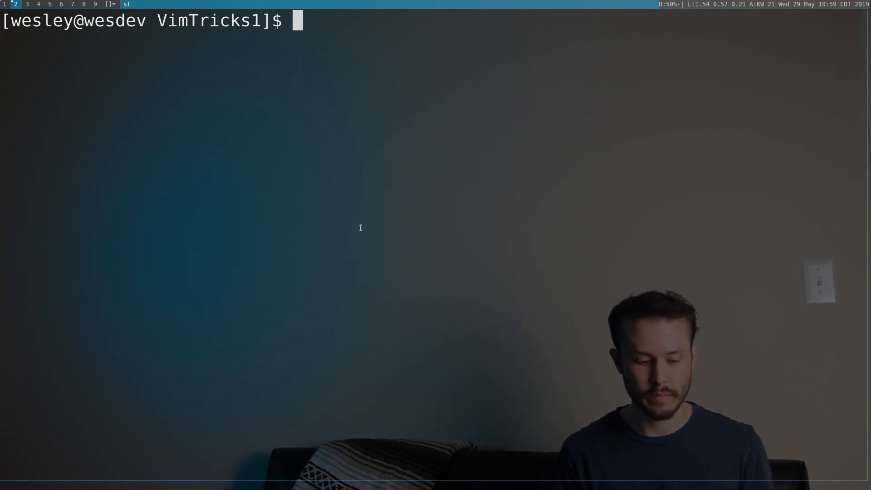
# Start vim from bash, load test.txt and add the word 'test' below a blank line
pyautogui.write('vim')
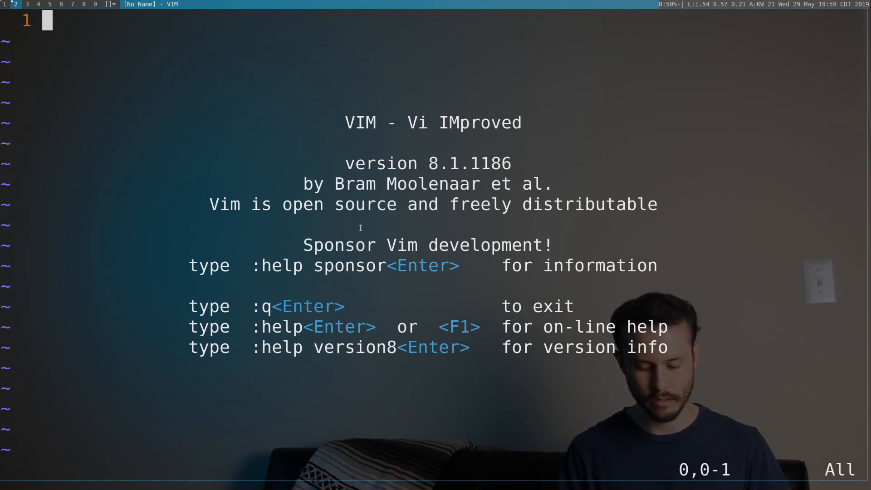
pyautogui.write(':edit')
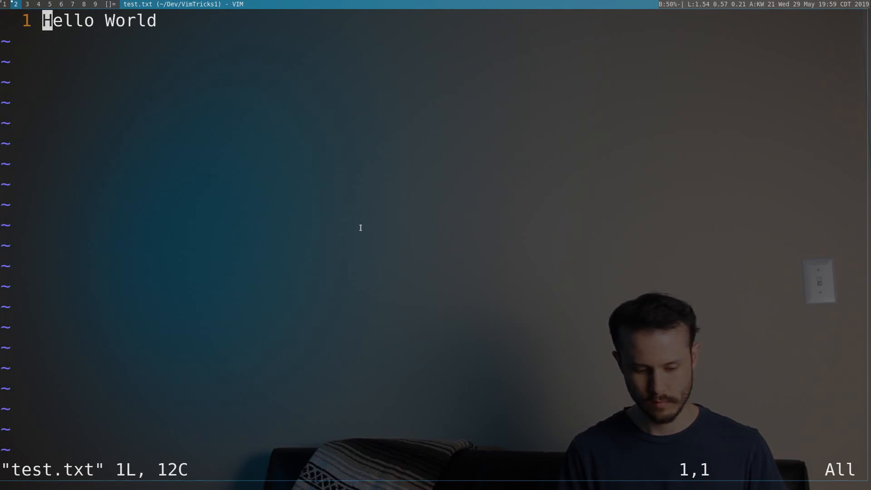
pyautogui.write('test')
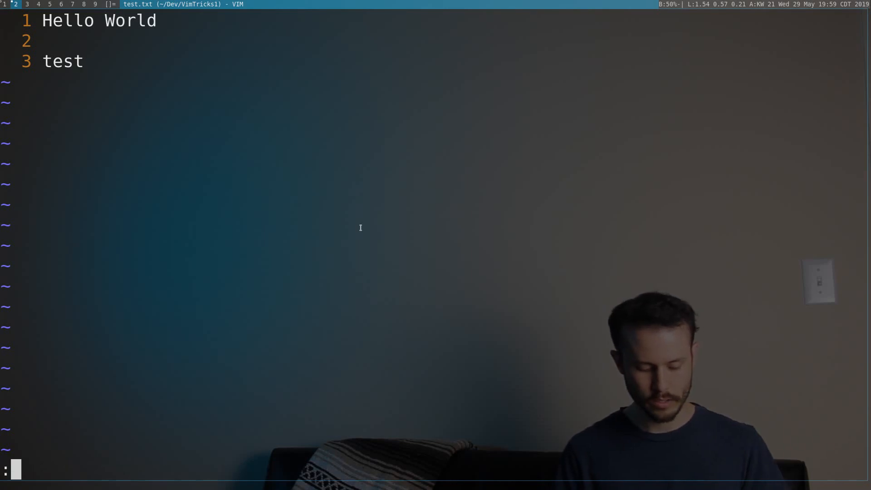
pyautogui.write('terminal')
pyautogui.write('ls')
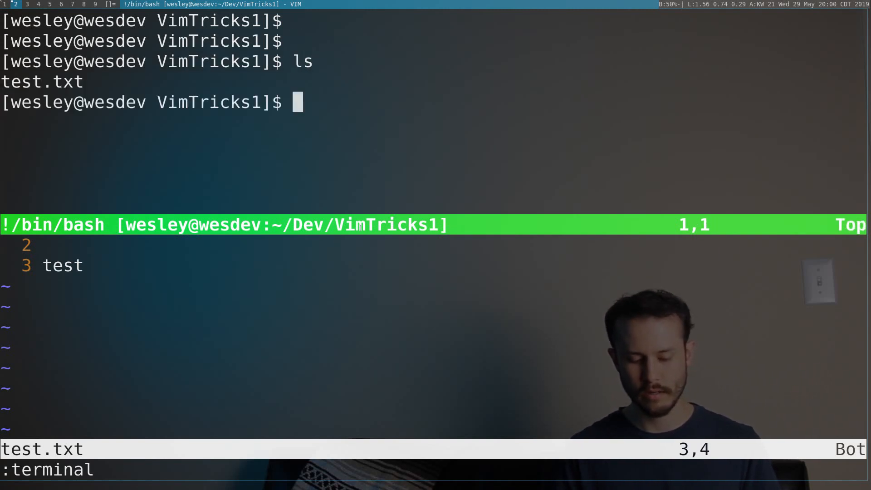
pyautogui.write('exit')
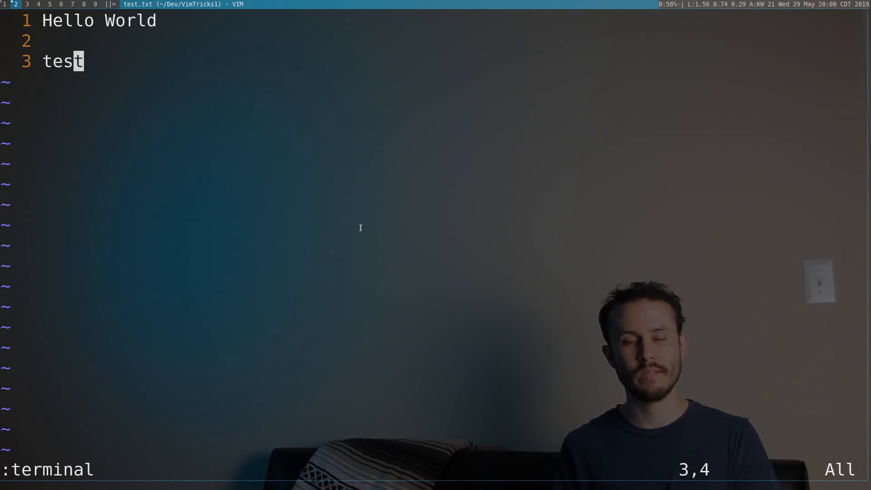
pyautogui.press('Escape')
pyautogui.write(':')
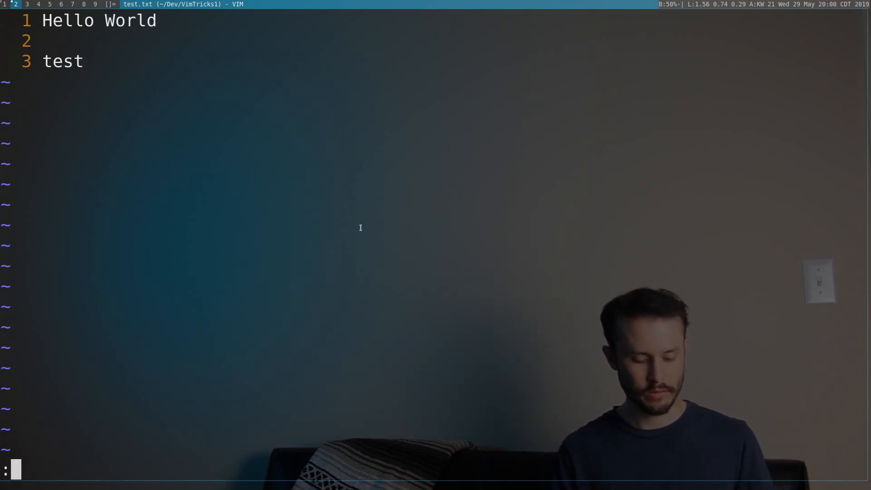
pyautogui.write('help term')
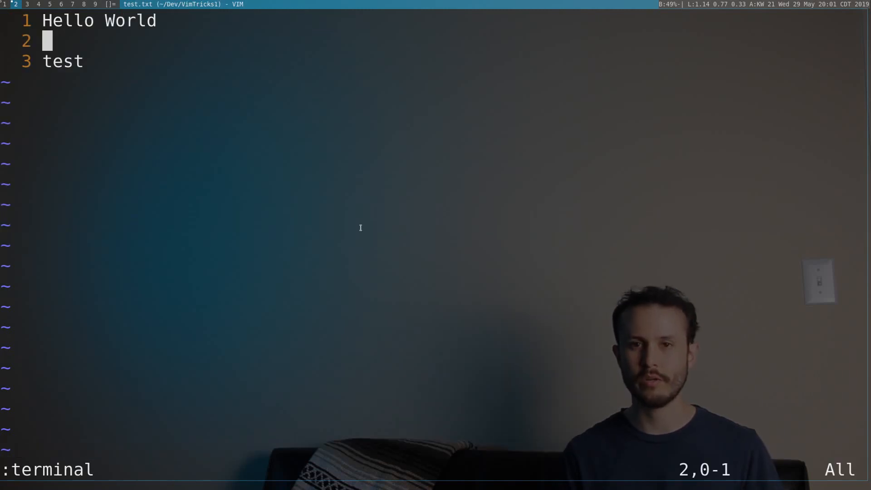
pyautogui.write('te')
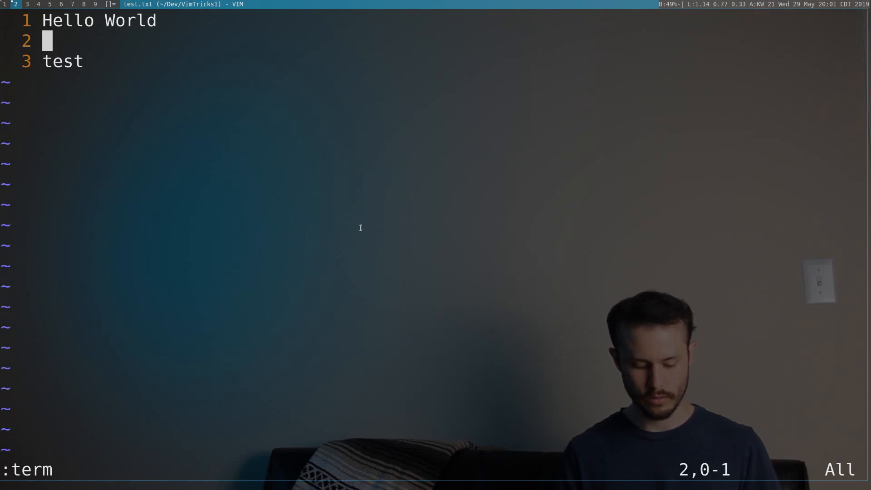
pyautogui.write('below')
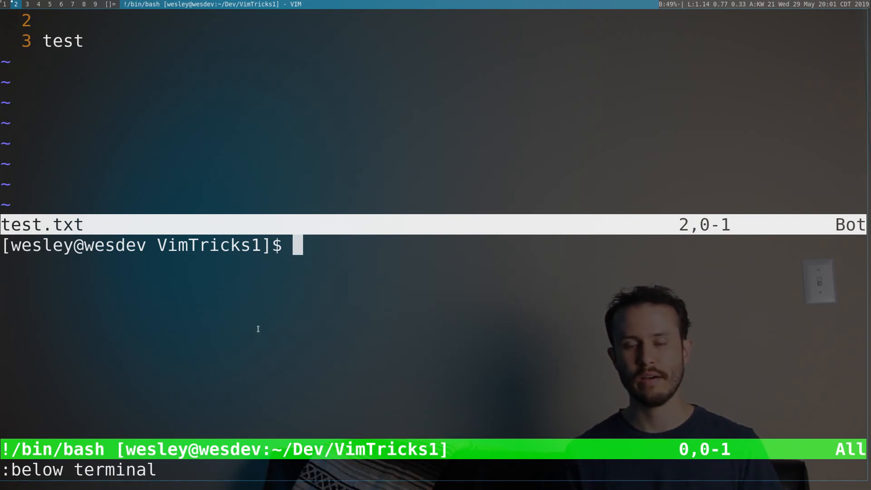
pyautogui.write('exit')
pyautogui.click(217, 470)
pyautogui.write(':')
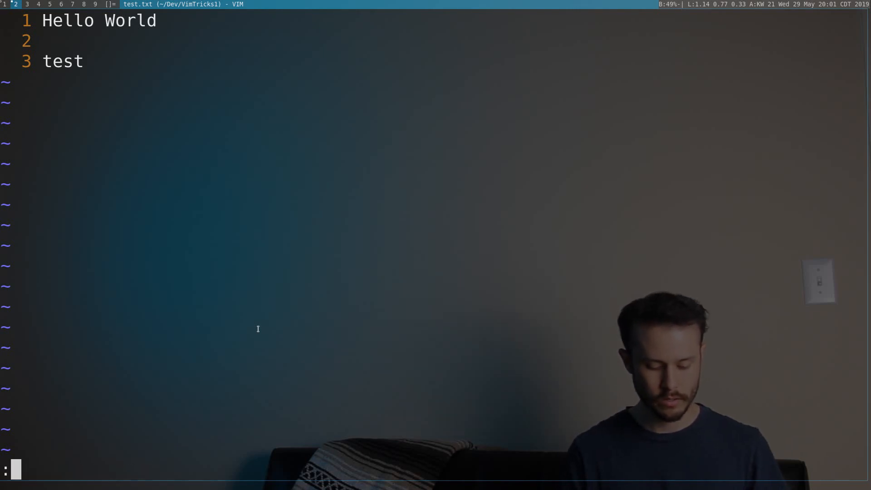
pyautogui.write('b')
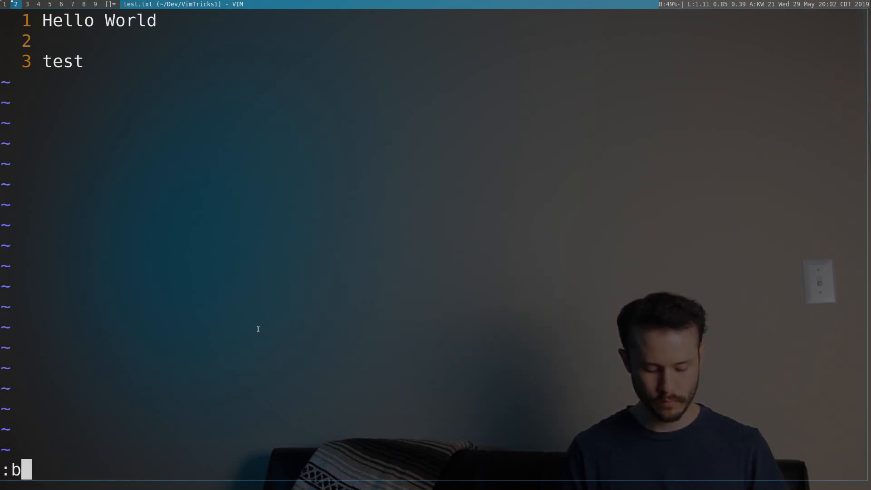
pyautogui.write('elow vert')
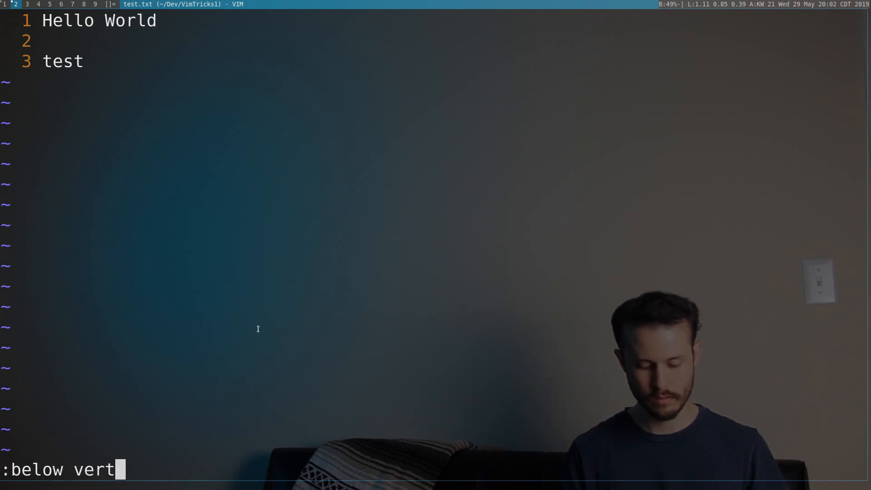
pyautogui.write('i')
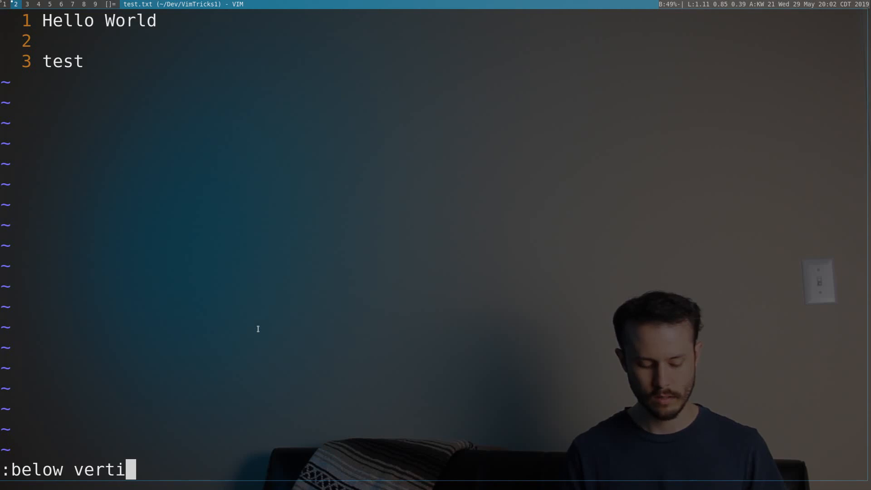
pyautogui.write('cal terminal')
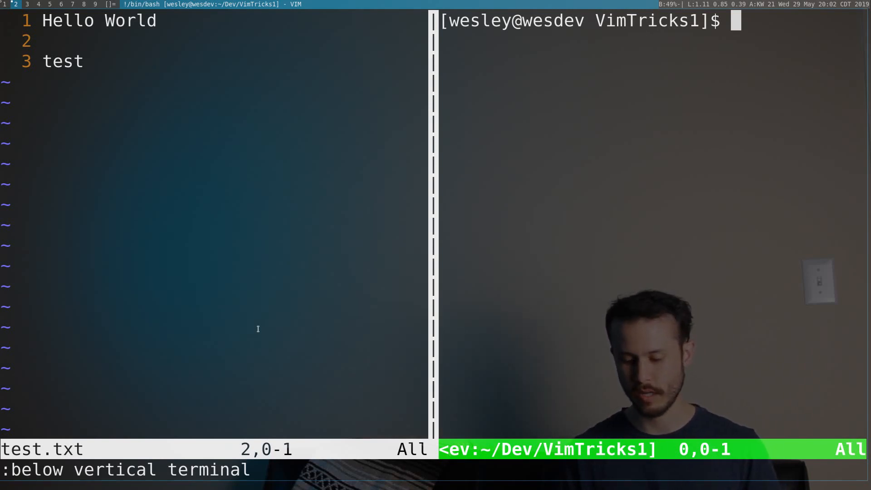
pyautogui.write('exi')
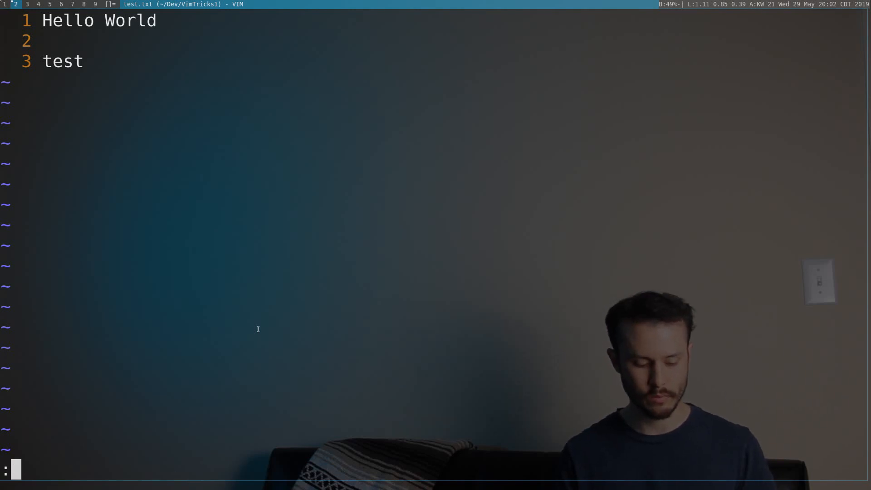
# Enter a 'bel vert te' command, then load ~/.vimrc showing the <Leader>t terminal mapping
pyautogui.write('bel vert te')
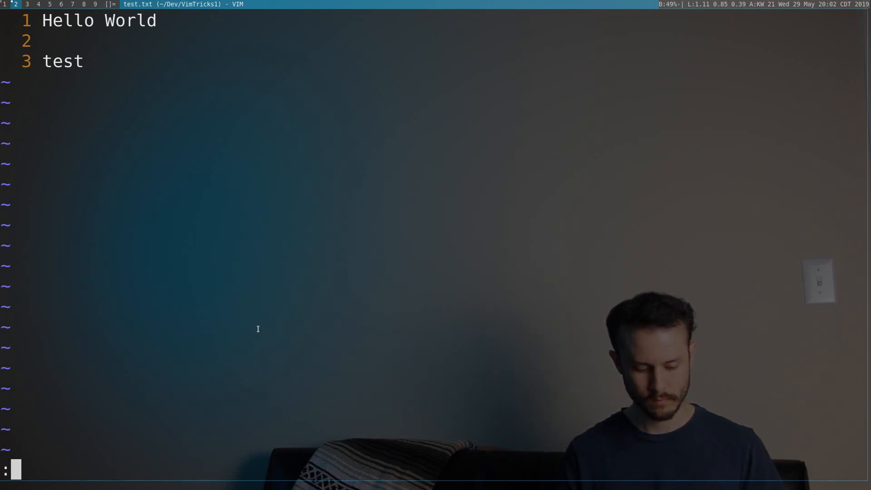
pyautogui.write('edit ~/.v')
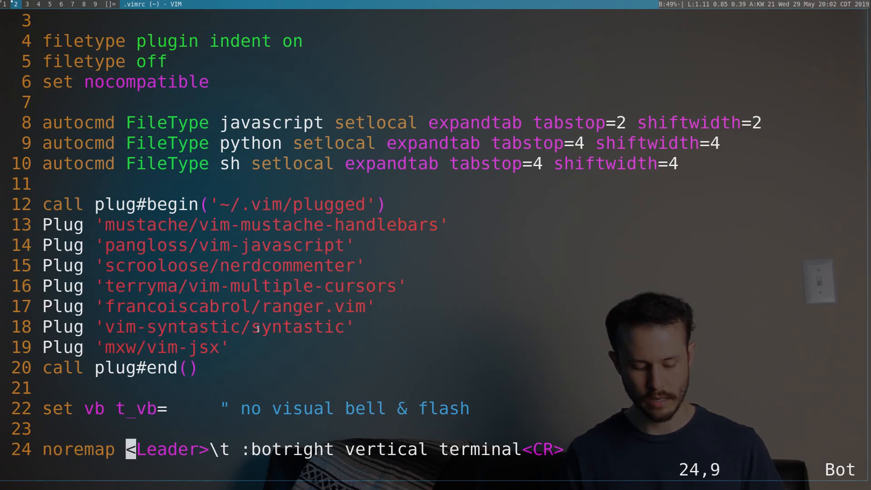
# Run the mapping to put a bash terminal in a right-hand vertical split, then query 'help window'
pyautogui.press('0')
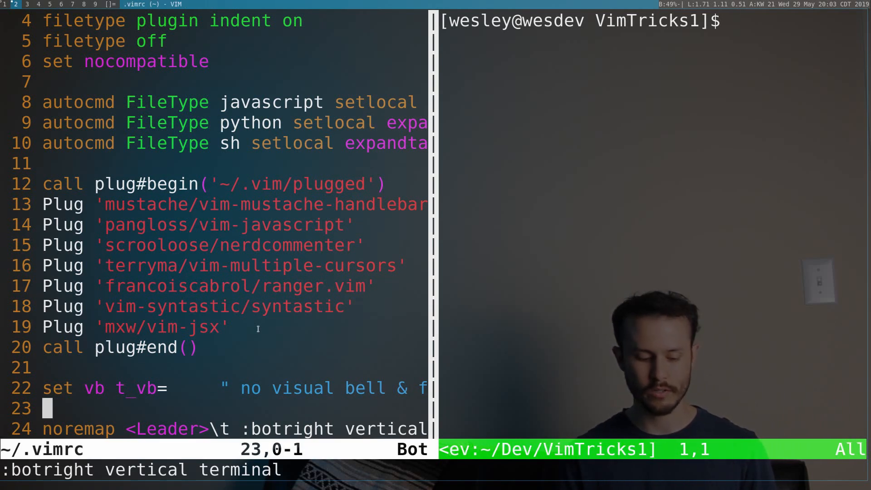
pyautogui.write('help window')
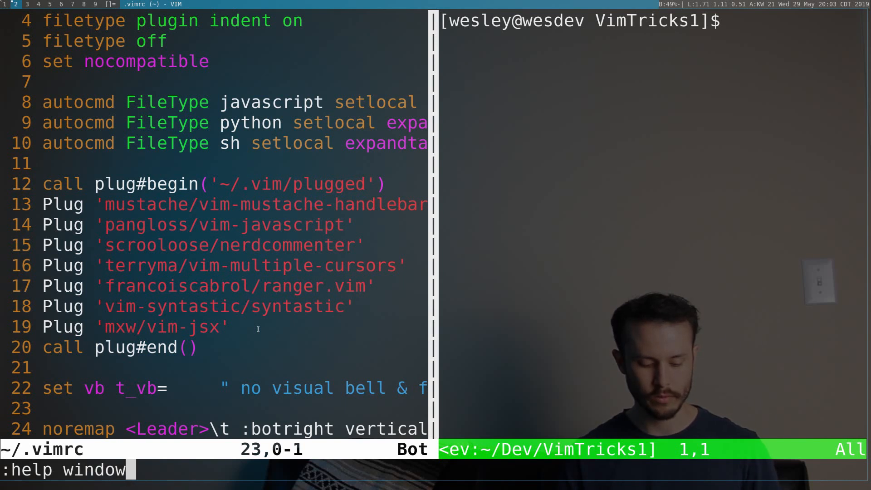
# Show the :help window documentation, then return to test.txt and write it
pyautogui.press('Return')
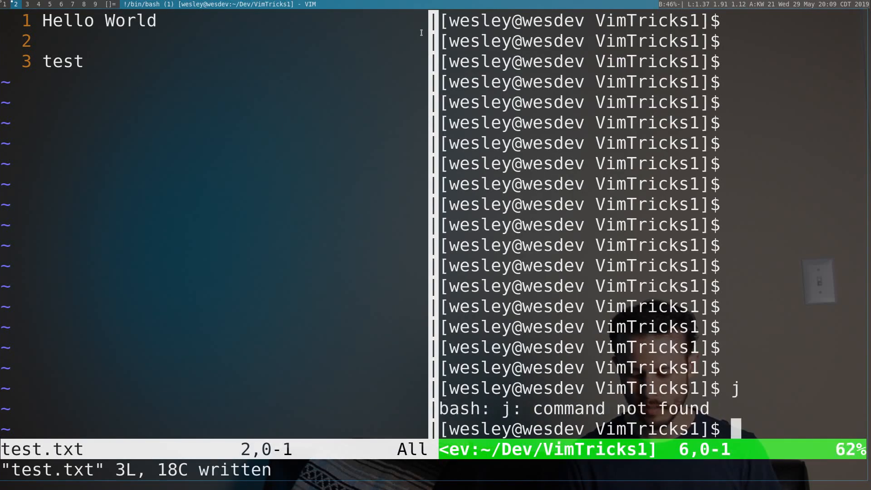
pyautogui.write('cat test.')
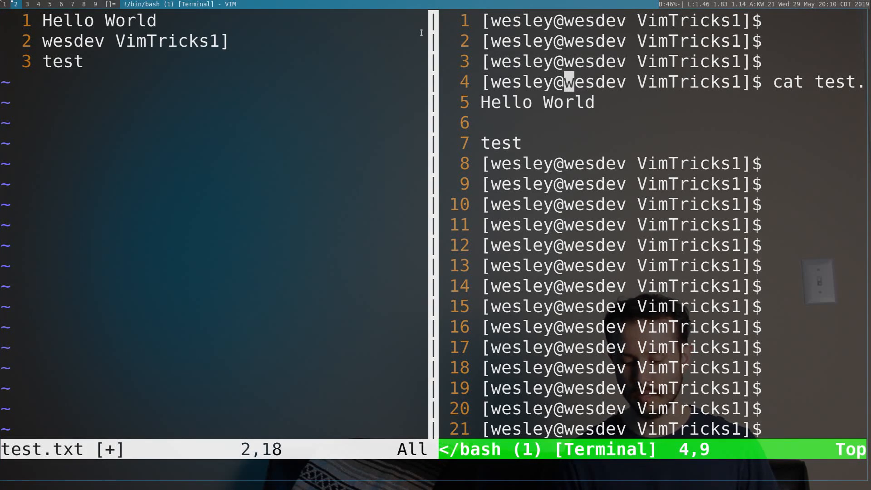
pyautogui.scroll(-3)
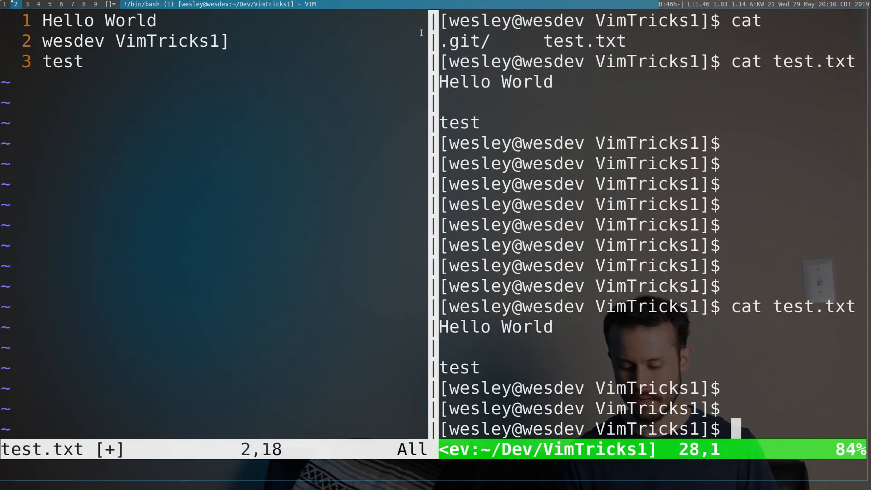
pyautogui.write('clear')
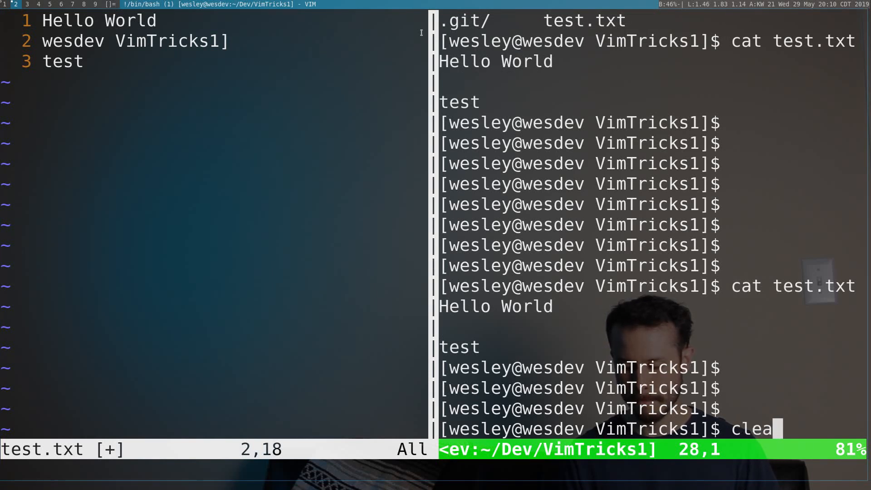